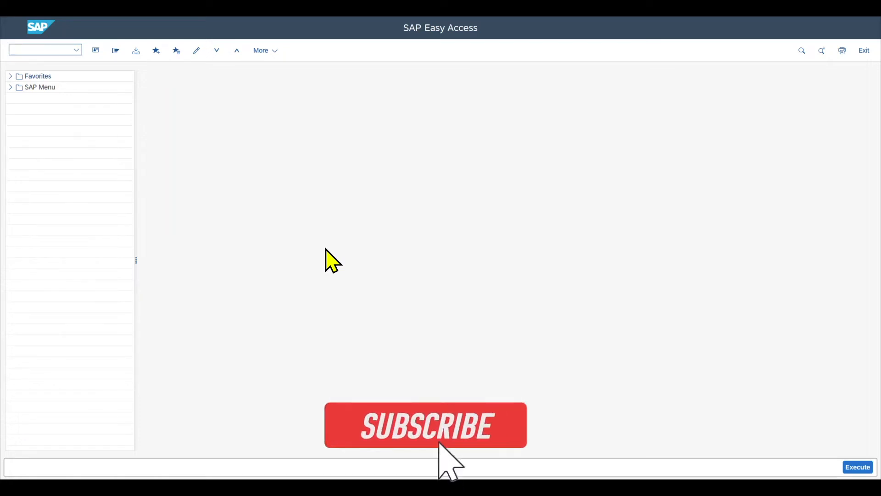
Step: Start the Enter Incoming Invoices application from SAP Easy Access
{"action": "left_click", "coordinate": [424, 425]}
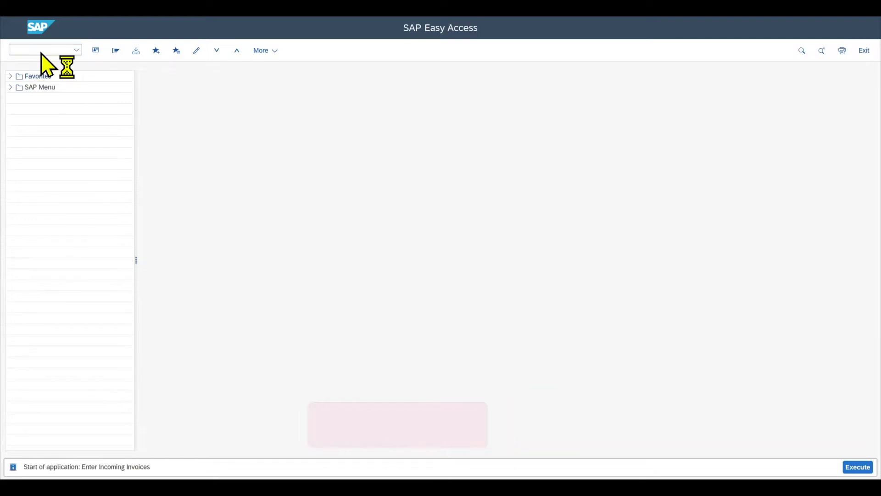
{"action": "left_click", "coordinate": [857, 466]}
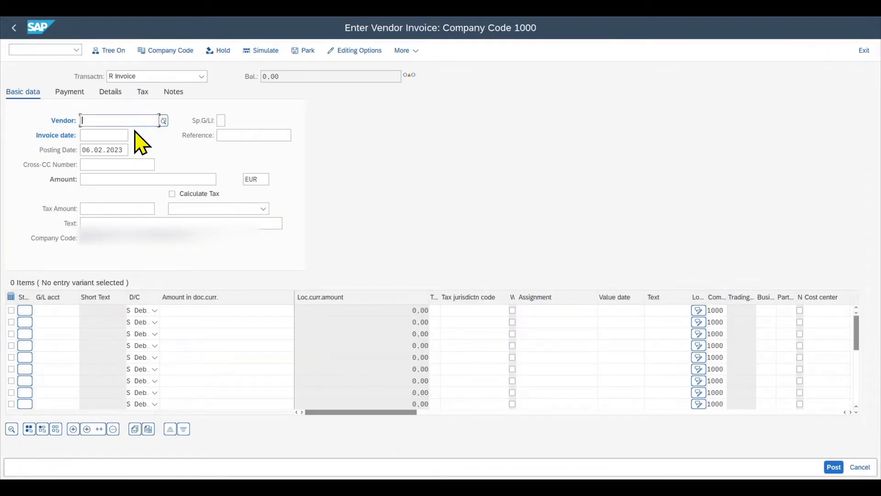
{"action": "mouse_move", "coordinate": [104, 120]}
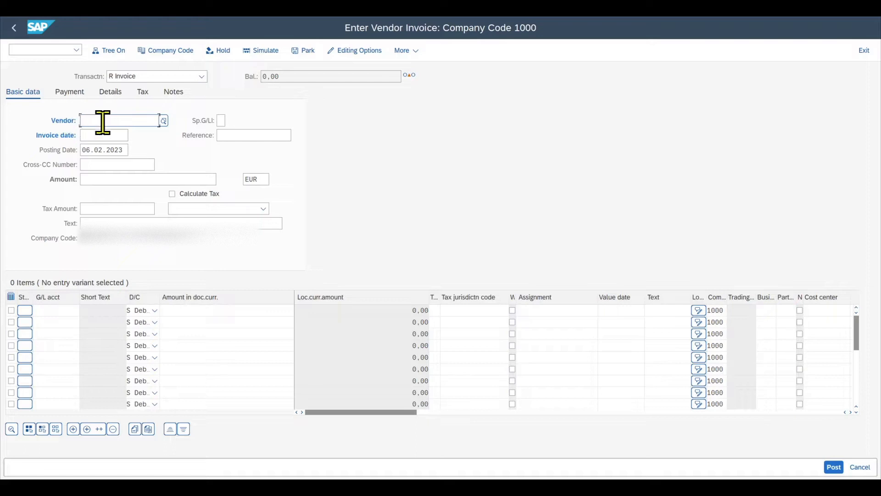
{"action": "left_click", "coordinate": [148, 179]}
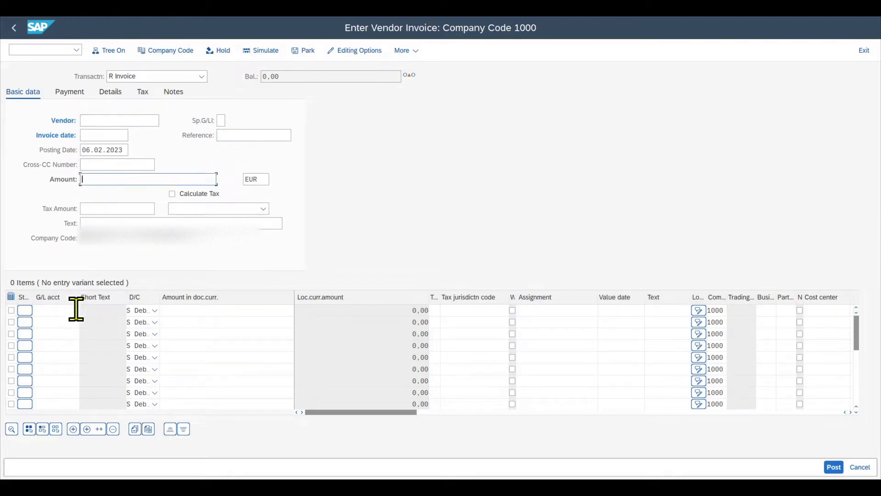
{"action": "left_click", "coordinate": [120, 120]}
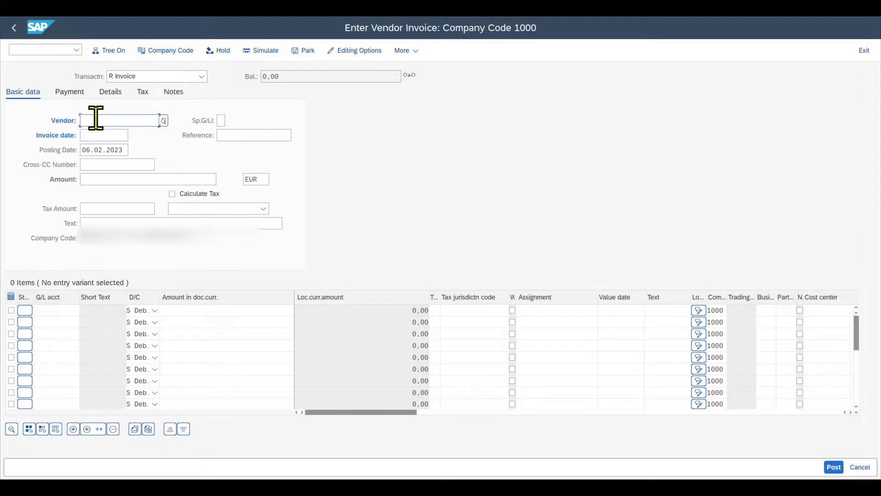
{"action": "mouse_move", "coordinate": [88, 185]}
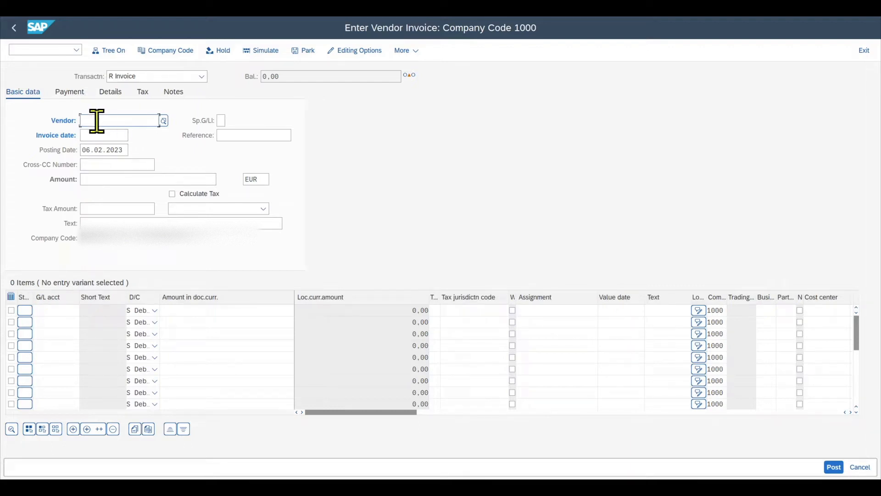
{"action": "left_click", "coordinate": [104, 135]}
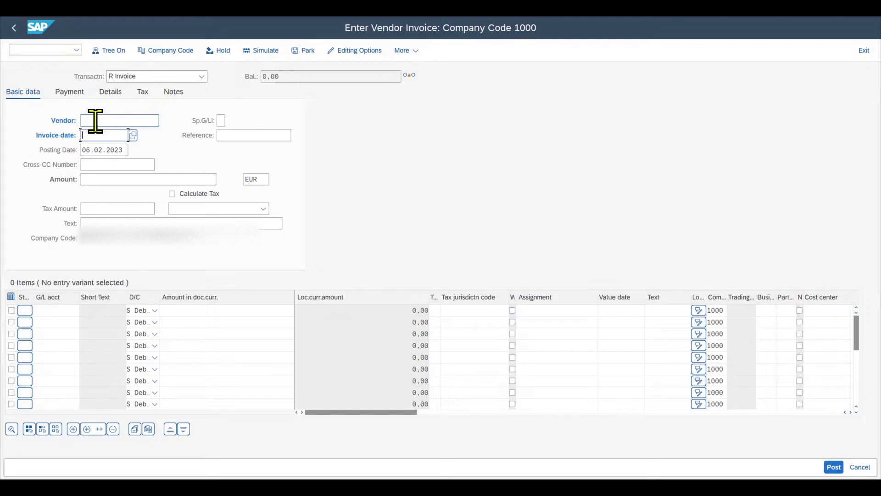
{"action": "mouse_move", "coordinate": [181, 157]}
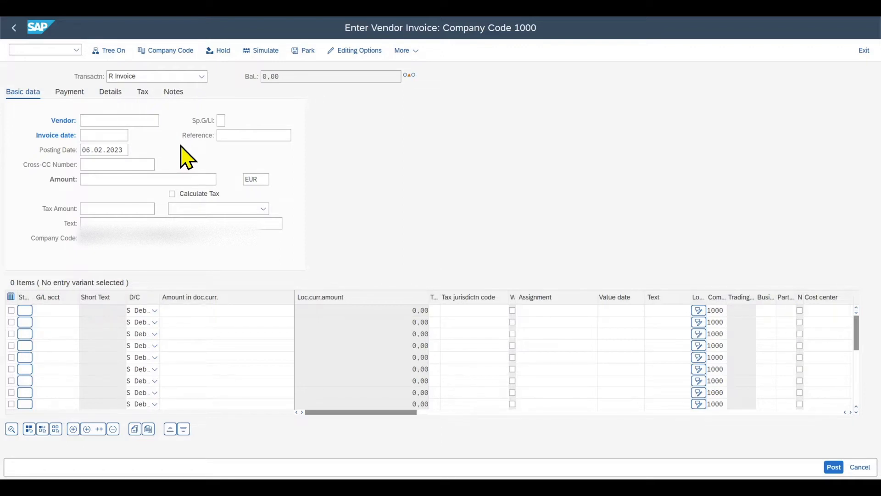
{"action": "mouse_move", "coordinate": [179, 163]}
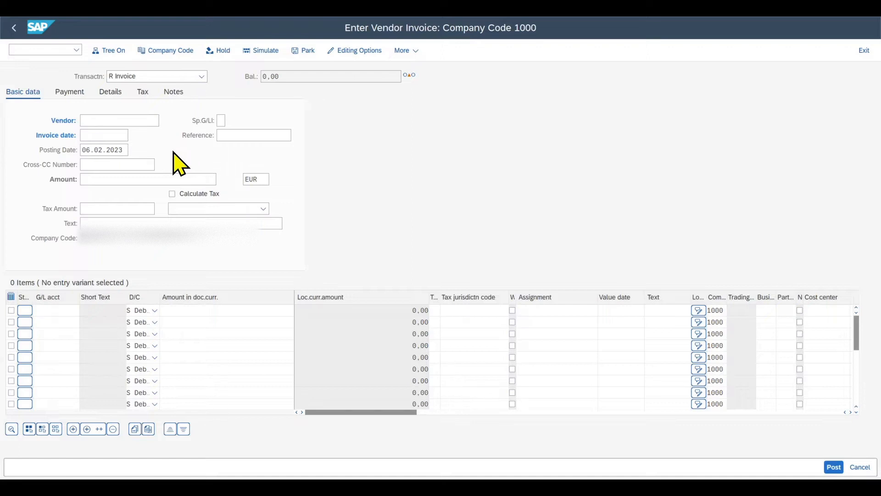
{"action": "mouse_move", "coordinate": [84, 87]}
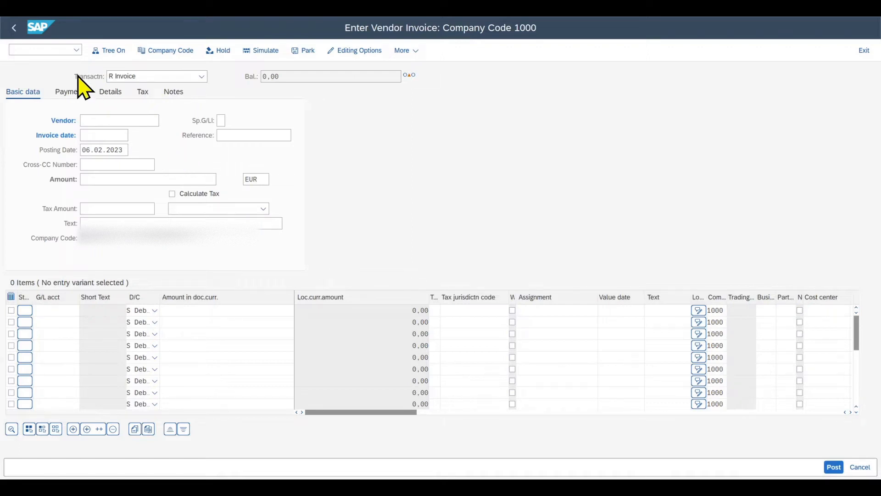
{"action": "mouse_move", "coordinate": [72, 257]}
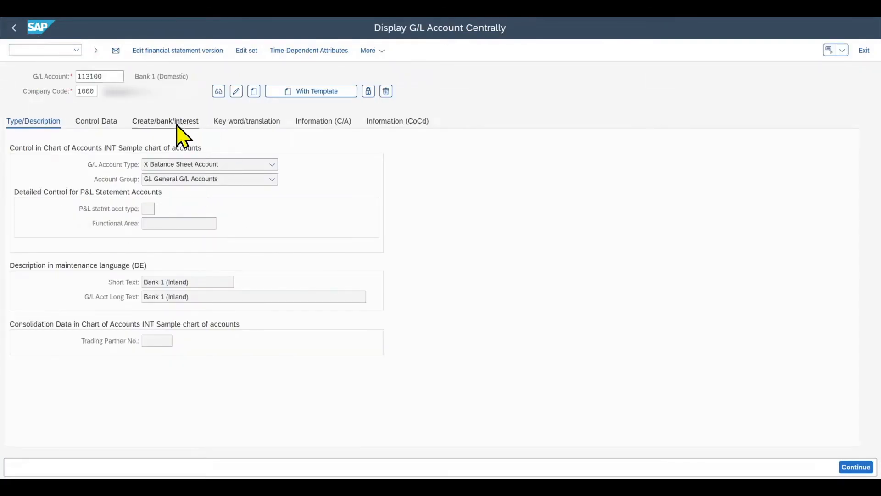
Step: Show the Create/bank/interest tab of G/L account 113100, revealing field status group G005
{"action": "left_click", "coordinate": [165, 121]}
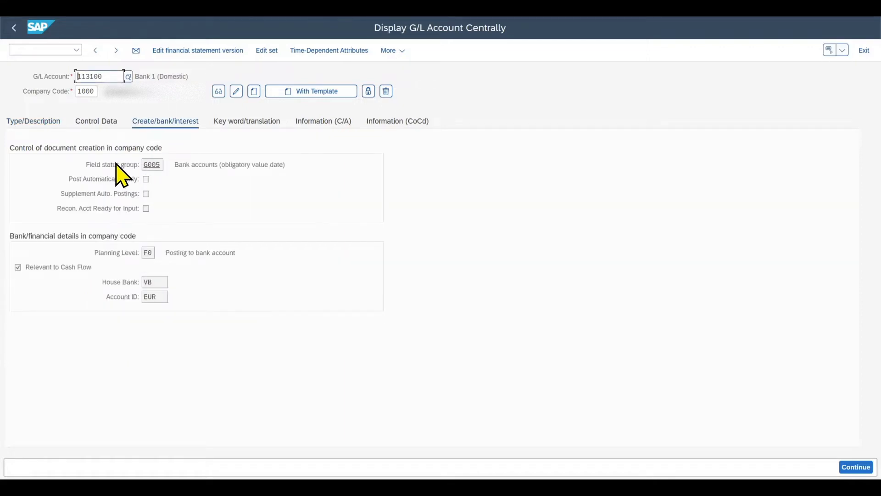
{"action": "mouse_move", "coordinate": [156, 164]}
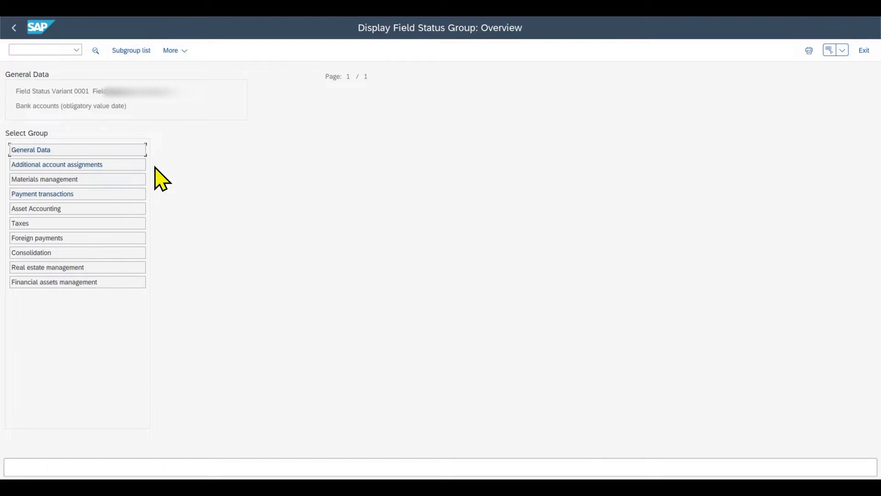
Step: Leave the G005 overview for the Customizing: Execute Project screen
{"action": "left_click", "coordinate": [14, 27]}
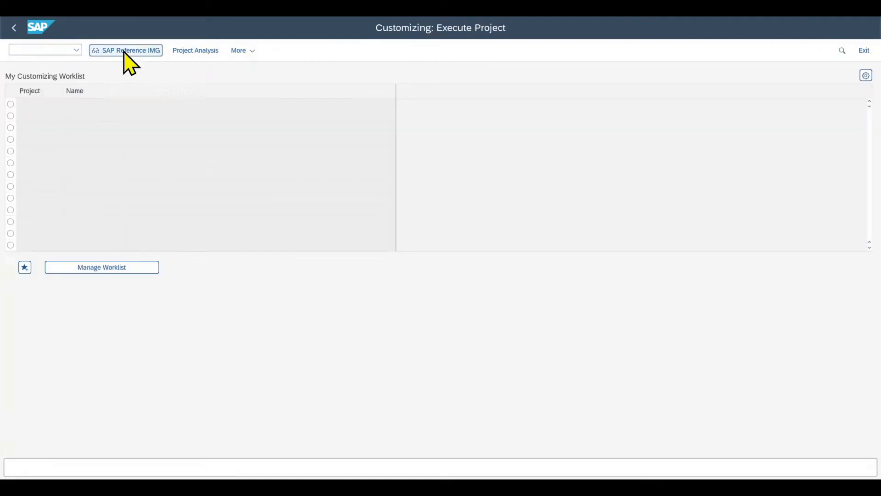
Step: Expand the Reference IMG to Financial Accounting Global Settings > Ledgers > Fields
{"action": "left_click", "coordinate": [125, 50]}
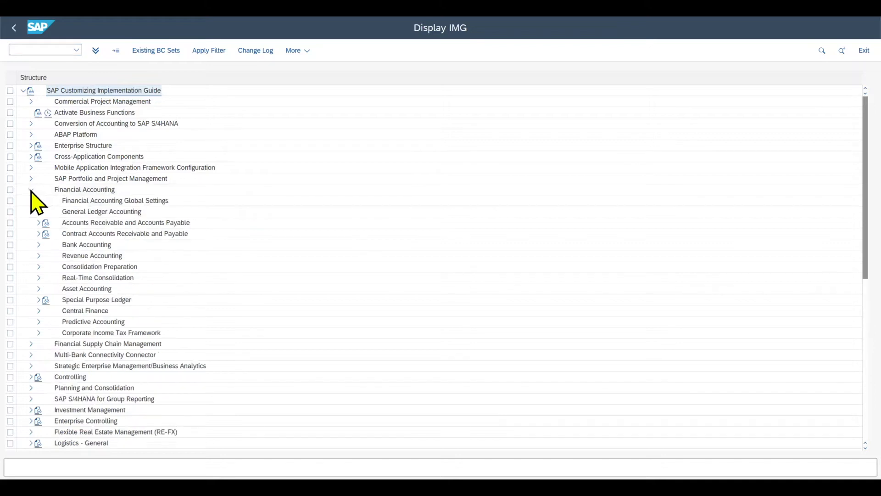
{"action": "left_click", "coordinate": [38, 200]}
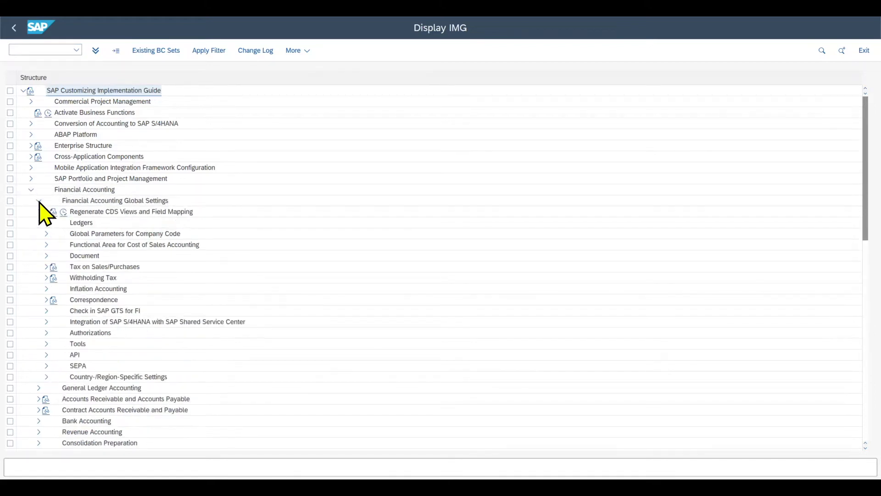
{"action": "left_click", "coordinate": [46, 222]}
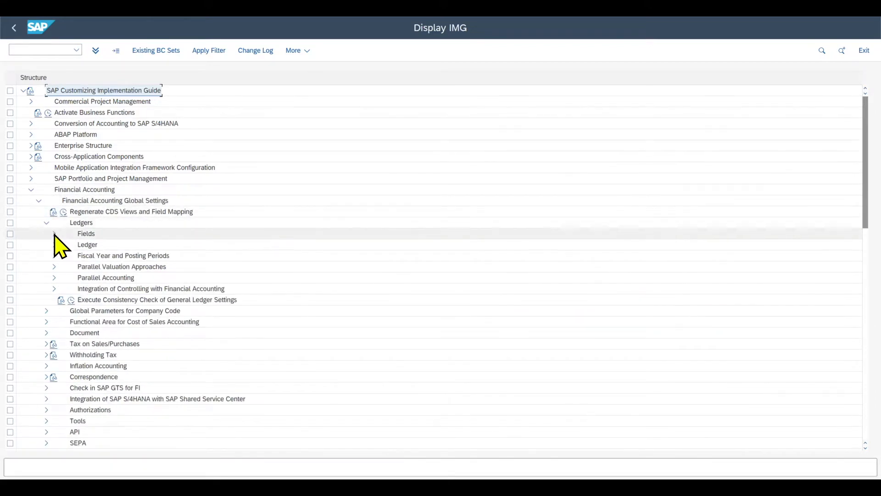
{"action": "left_click", "coordinate": [54, 233]}
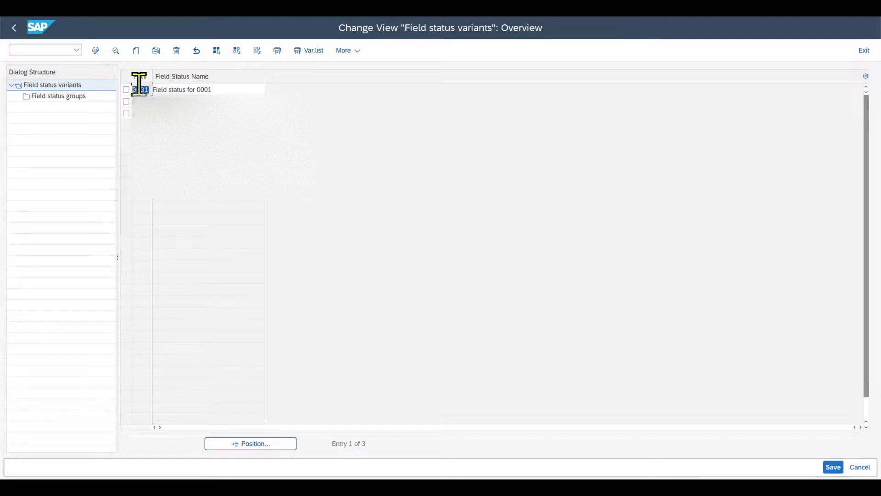
Step: Select field status variant 0001, 'Field status for 0001'
{"action": "double_click", "coordinate": [181, 90]}
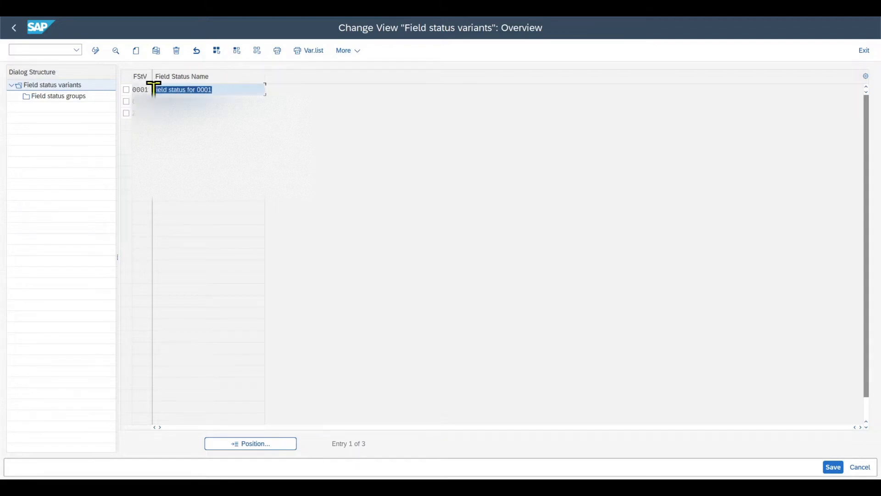
{"action": "mouse_move", "coordinate": [136, 50]}
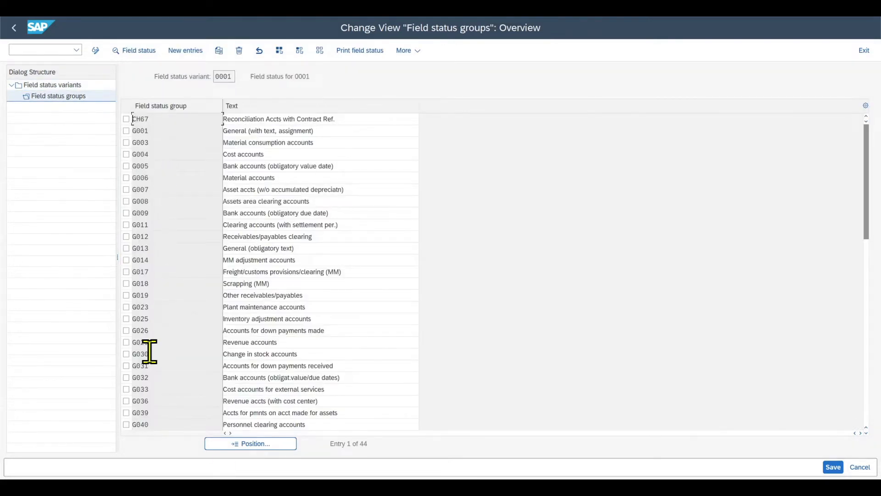
{"action": "mouse_move", "coordinate": [76, 105]}
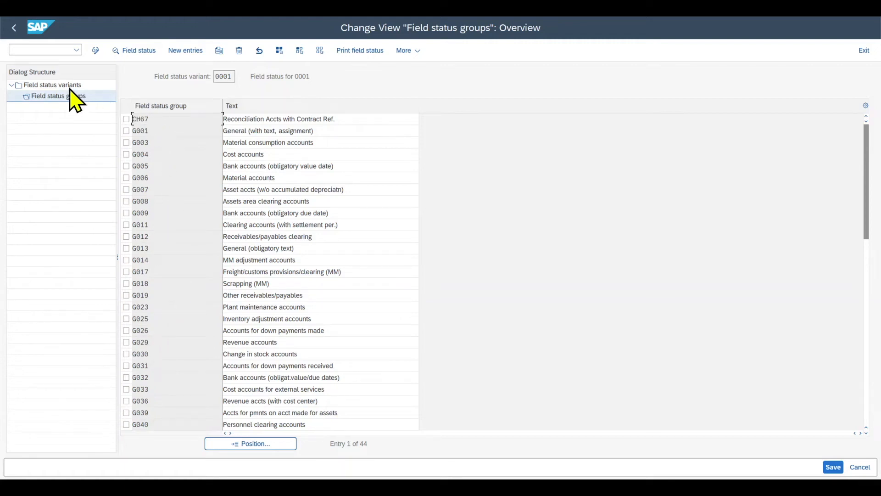
{"action": "mouse_move", "coordinate": [173, 118]}
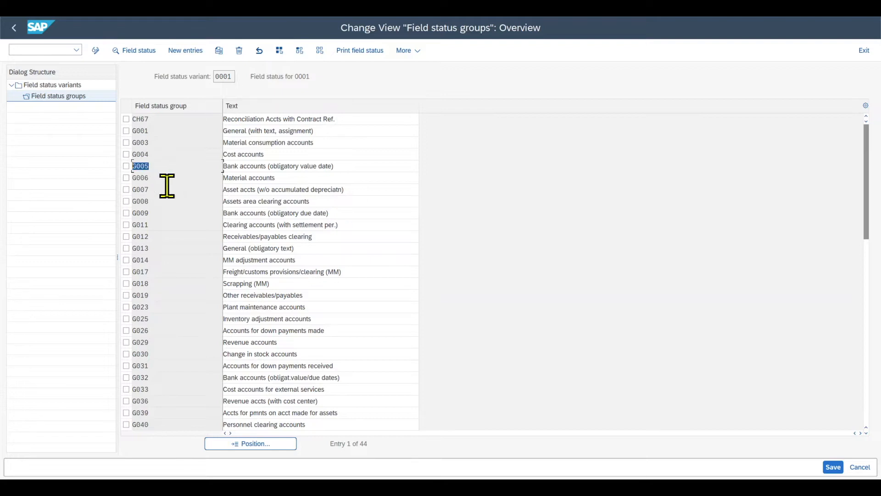
Step: Select group G005, Bank accounts (obligatory value date), and open its field status
{"action": "left_click", "coordinate": [139, 166]}
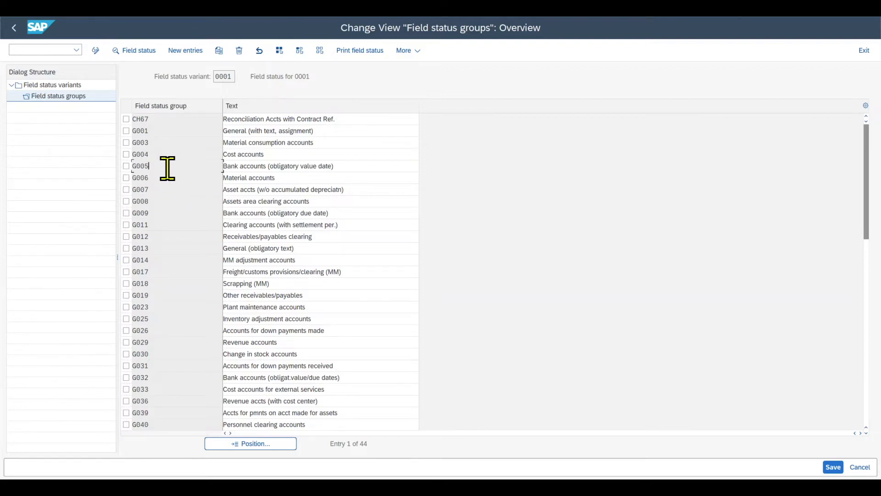
{"action": "double_click", "coordinate": [140, 165]}
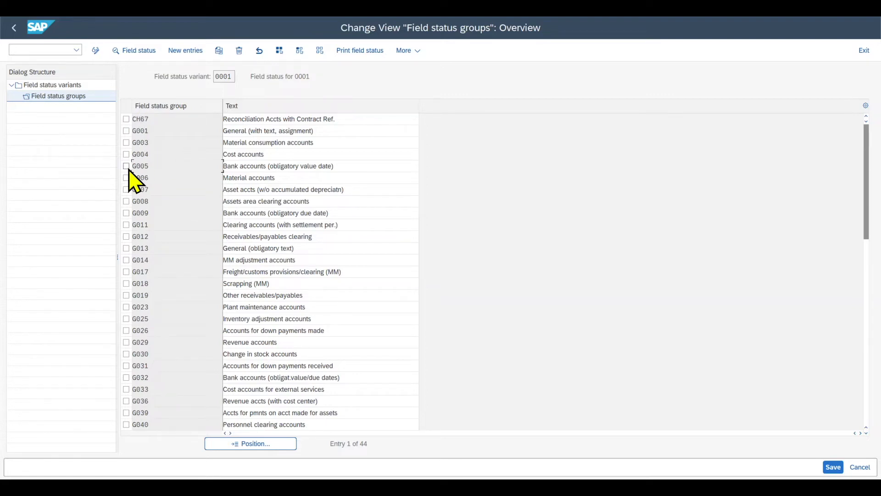
{"action": "left_click", "coordinate": [126, 166]}
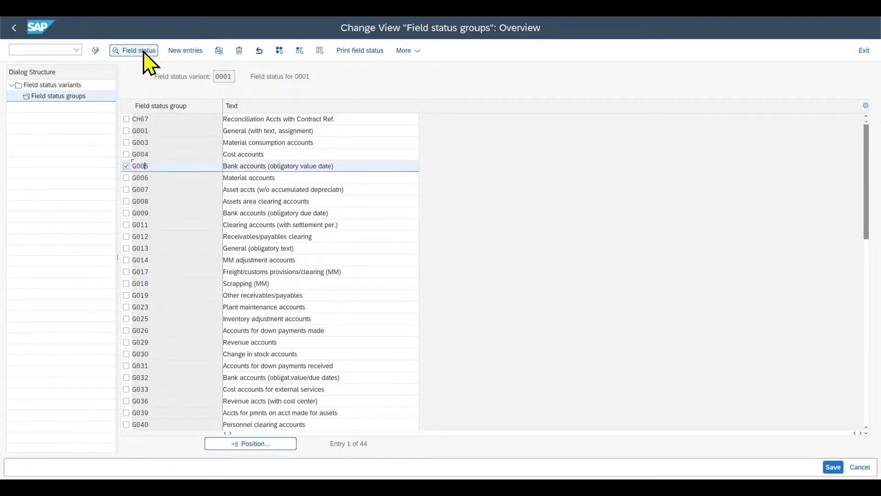
{"action": "left_click", "coordinate": [133, 50]}
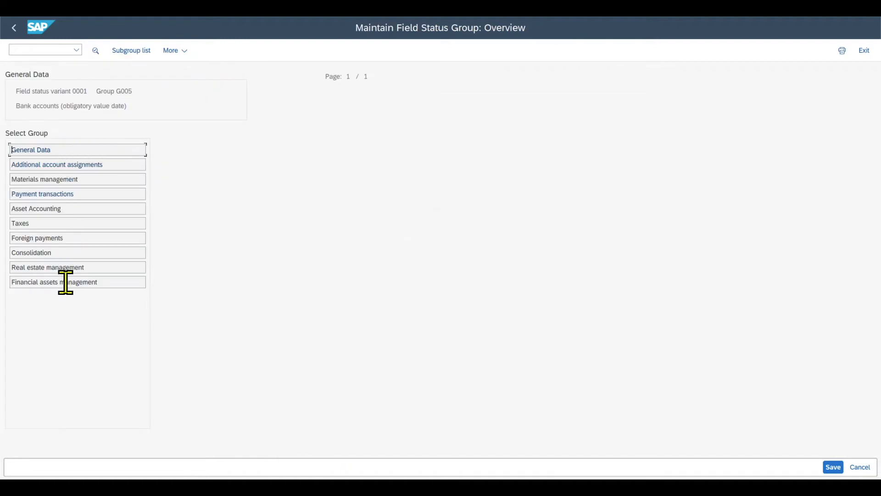
{"action": "mouse_move", "coordinate": [50, 149]}
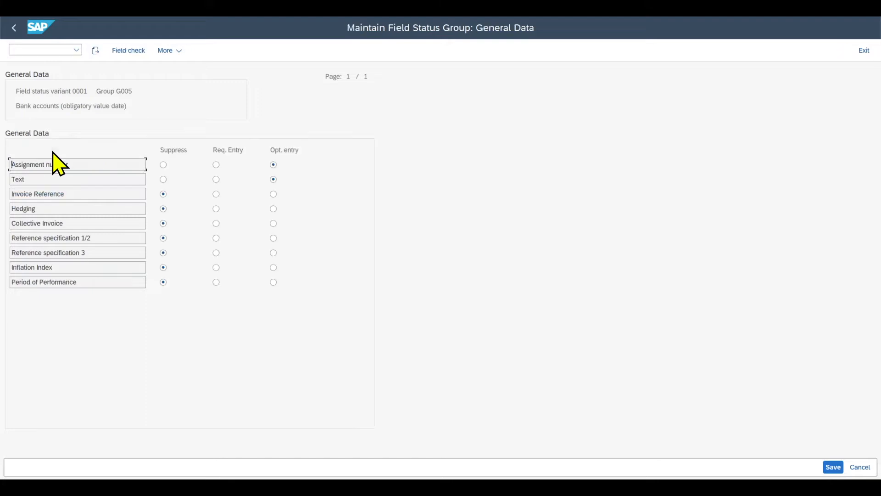
{"action": "mouse_move", "coordinate": [106, 267]}
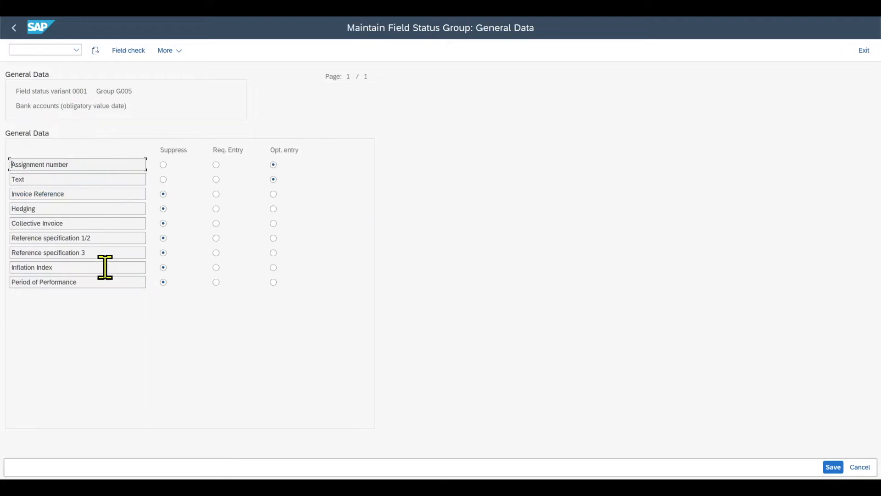
{"action": "mouse_move", "coordinate": [180, 168]}
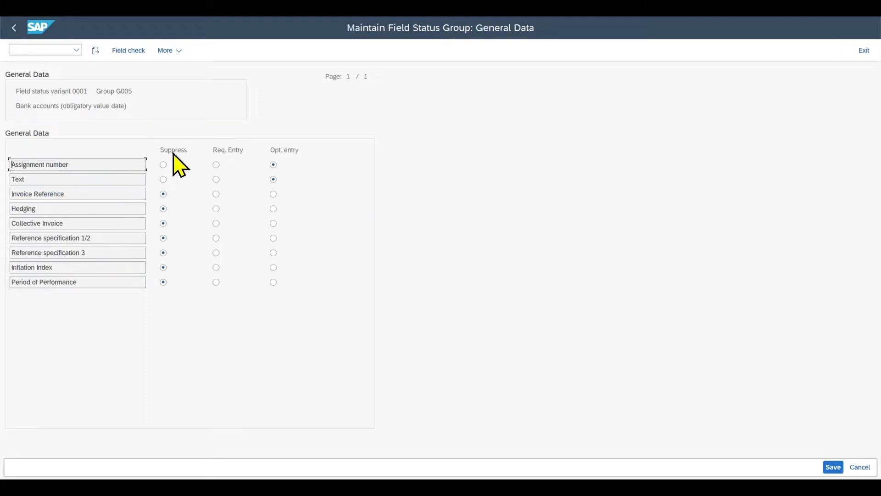
{"action": "mouse_move", "coordinate": [304, 169]}
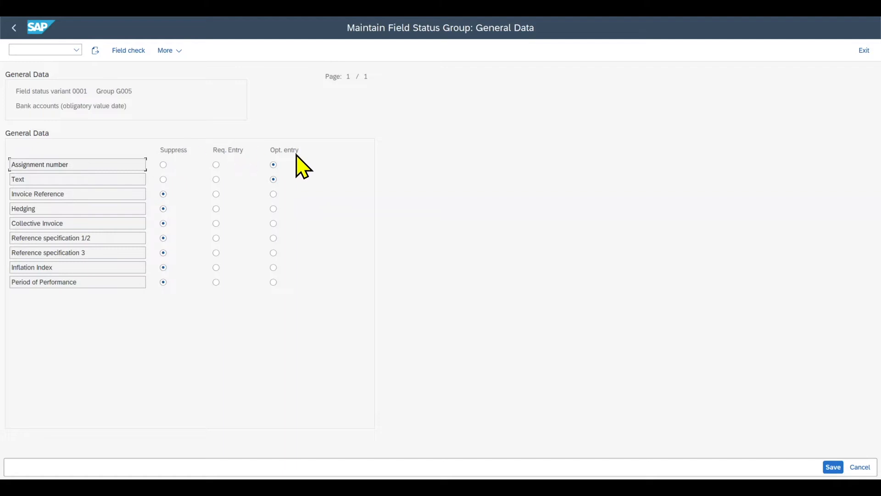
{"action": "mouse_move", "coordinate": [172, 100]}
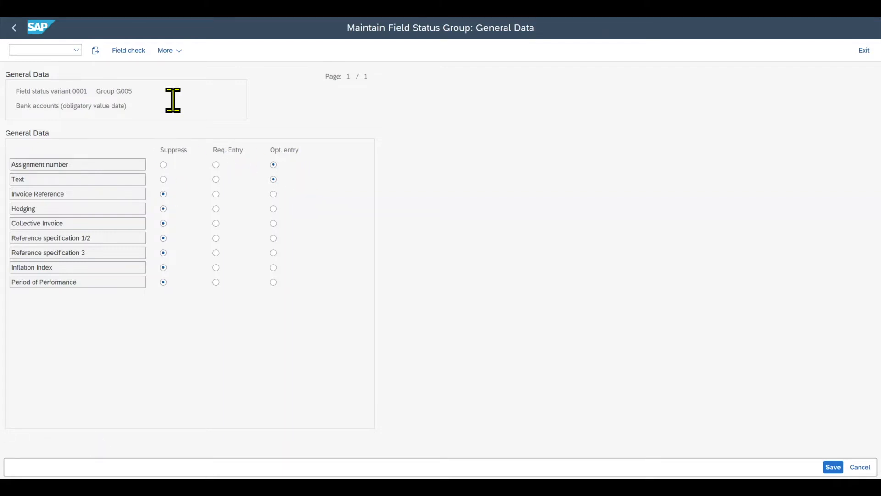
Step: Highlight the variant 0001 text and start a new session with /o
{"action": "double_click", "coordinate": [51, 90]}
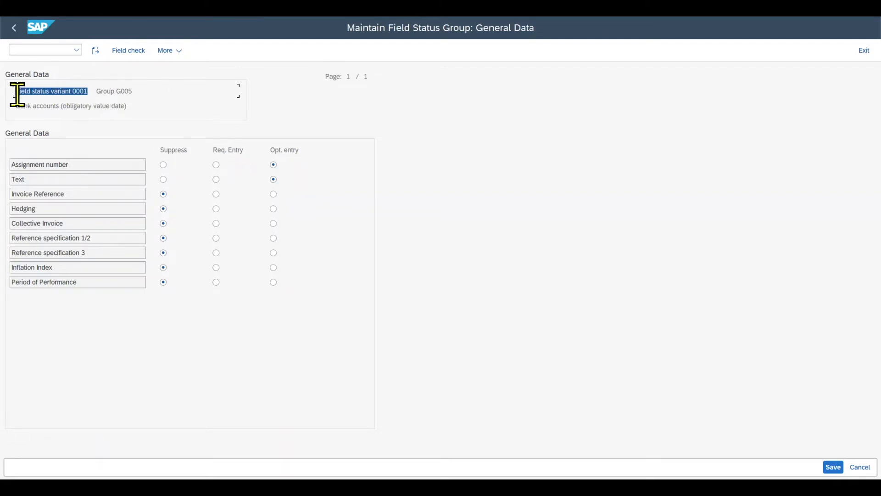
{"action": "mouse_move", "coordinate": [98, 113]}
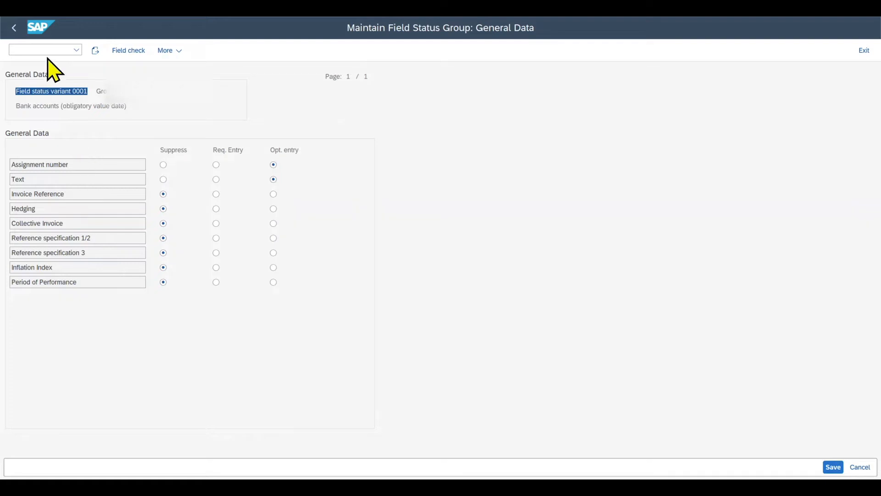
{"action": "type", "text": "/o"}
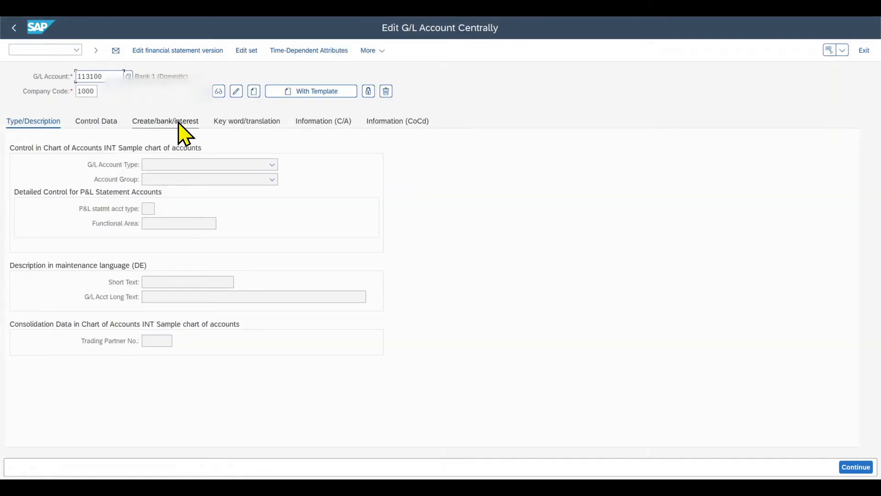
Step: Verify account 113100 uses field status group G005, then return to G005's settings
{"action": "left_click", "coordinate": [166, 121]}
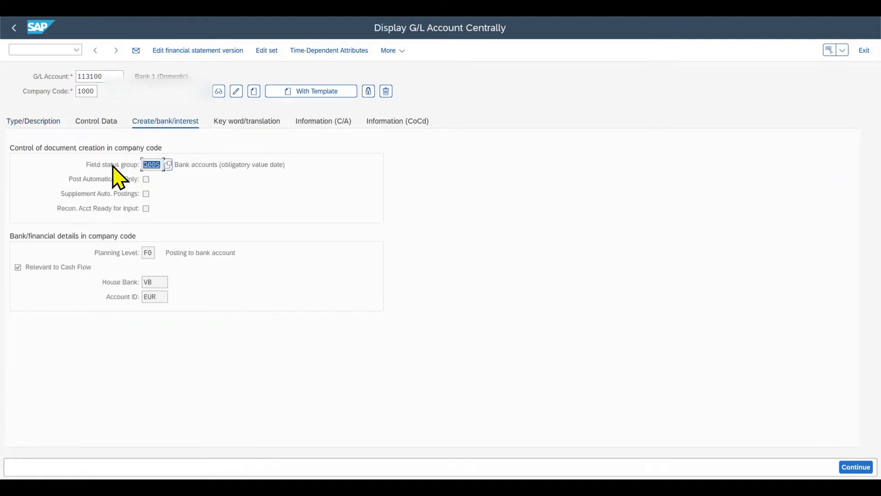
{"action": "mouse_move", "coordinate": [159, 164]}
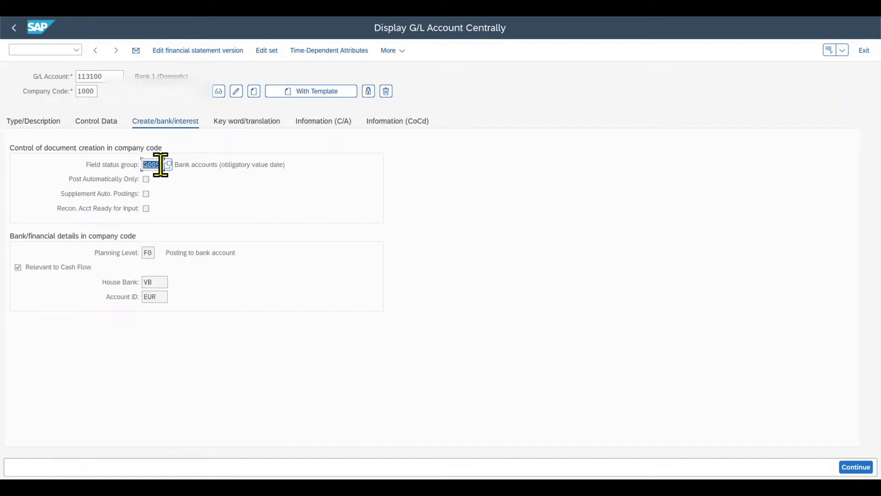
{"action": "left_click", "coordinate": [167, 165]}
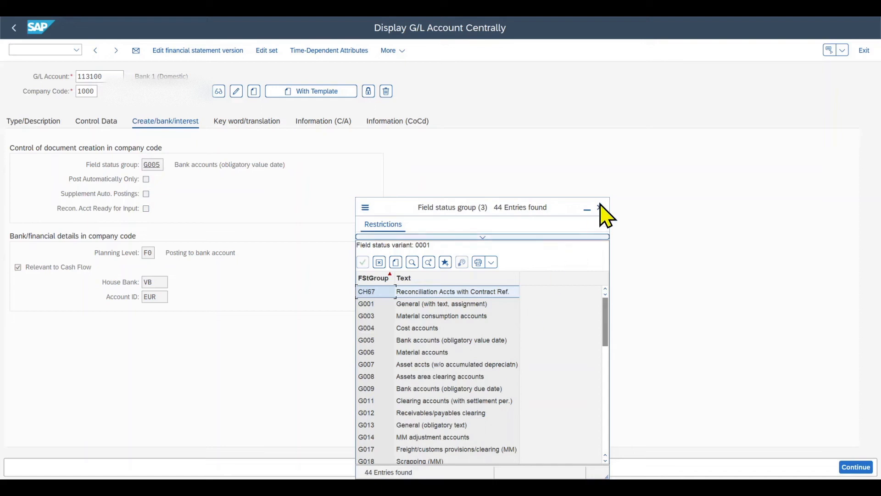
{"action": "left_click", "coordinate": [597, 207]}
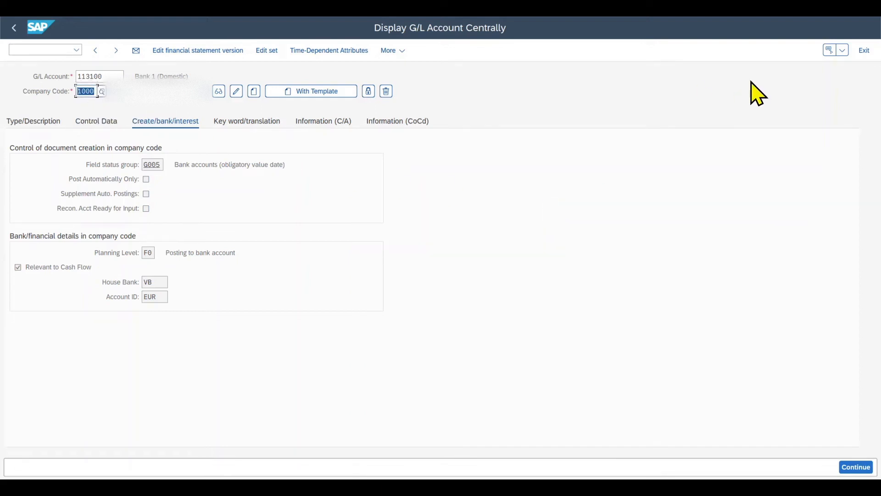
{"action": "mouse_move", "coordinate": [803, 75]}
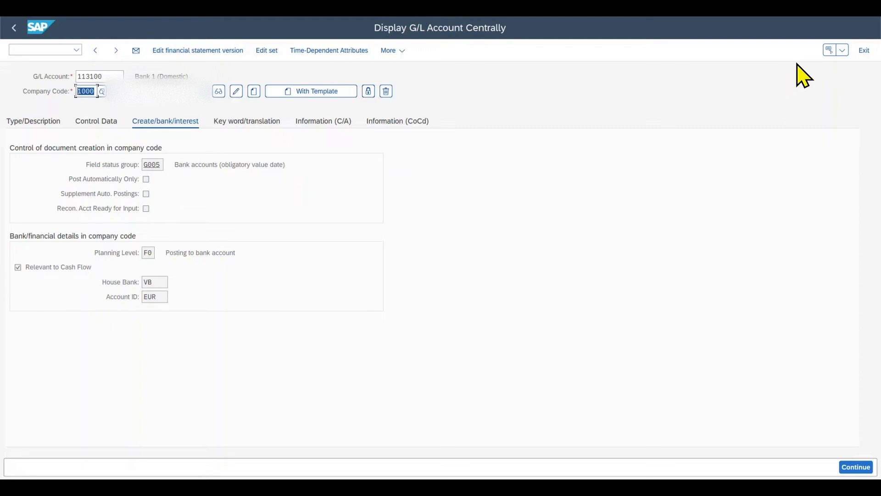
{"action": "left_click", "coordinate": [151, 164]}
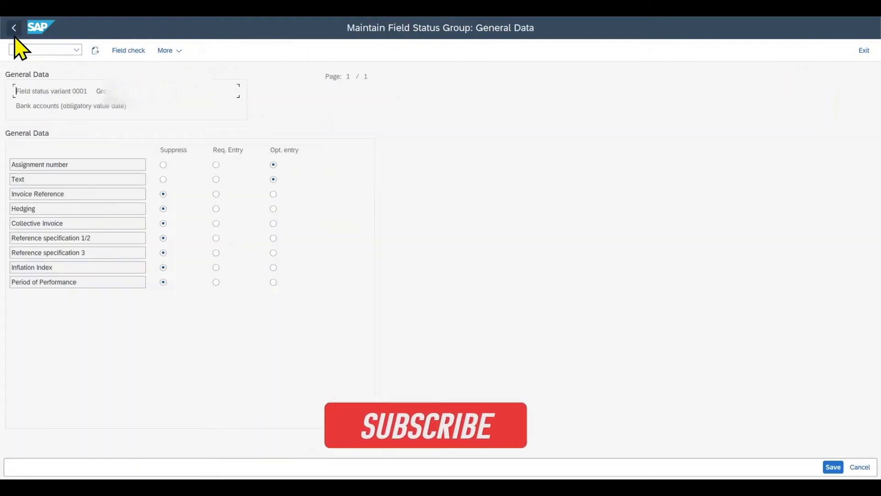
Step: Go back to the IMG and open Assign Company Code to Field Status Variants
{"action": "left_click", "coordinate": [13, 28]}
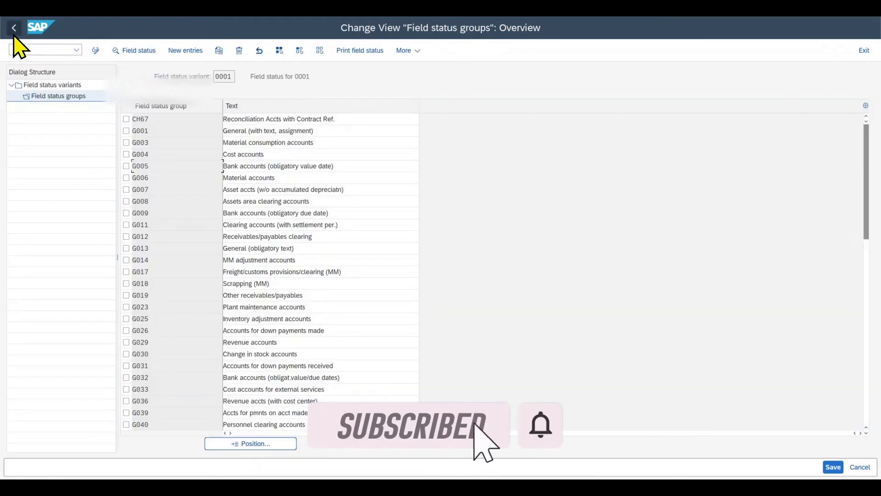
{"action": "left_click", "coordinate": [13, 27]}
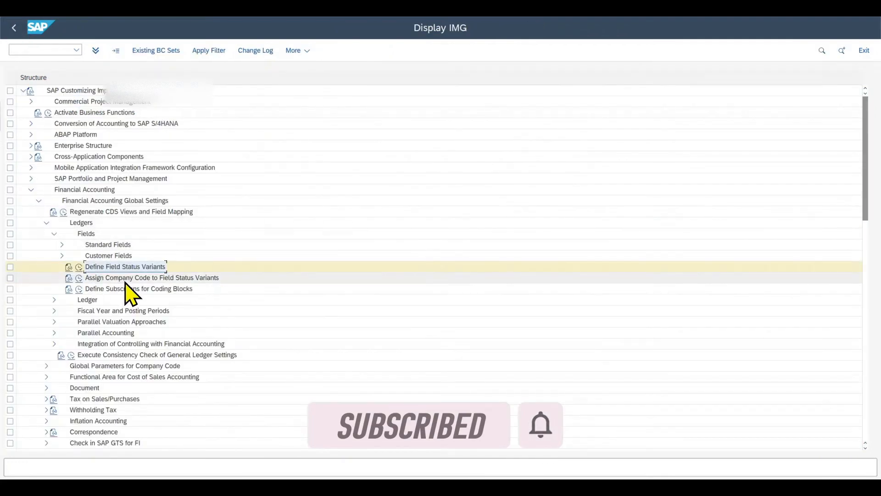
{"action": "mouse_move", "coordinate": [194, 290]}
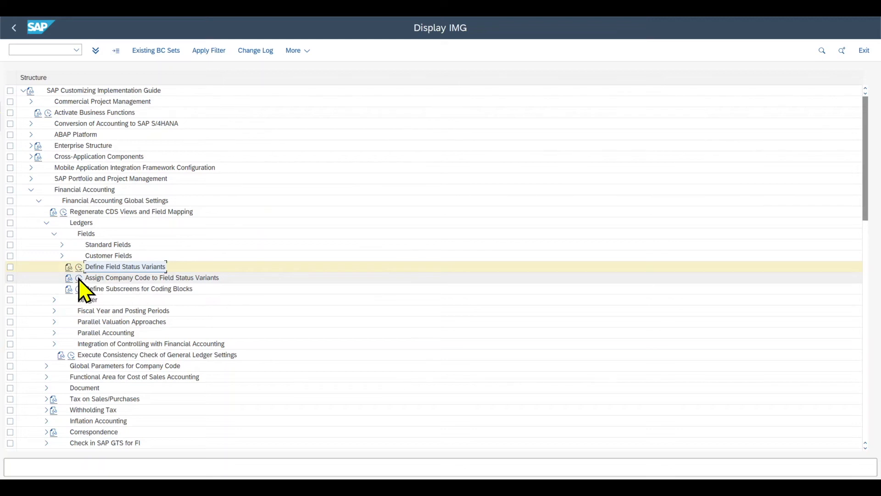
{"action": "double_click", "coordinate": [151, 277]}
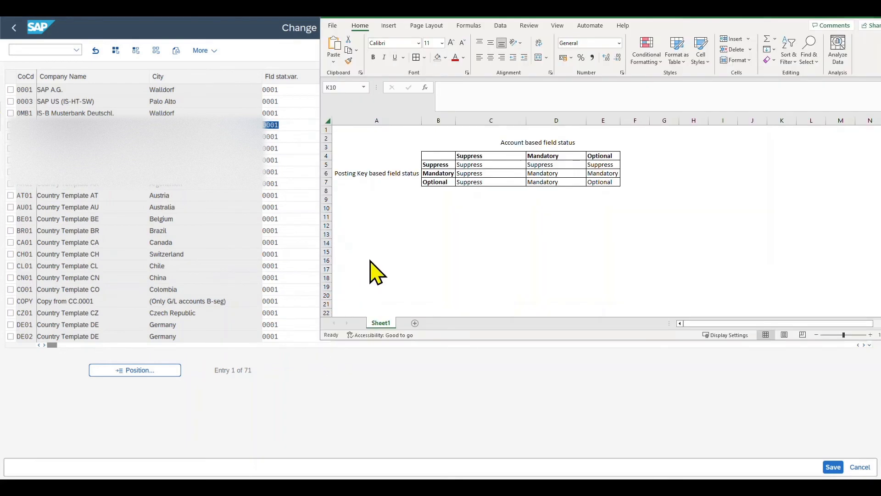
{"action": "mouse_move", "coordinate": [517, 219]}
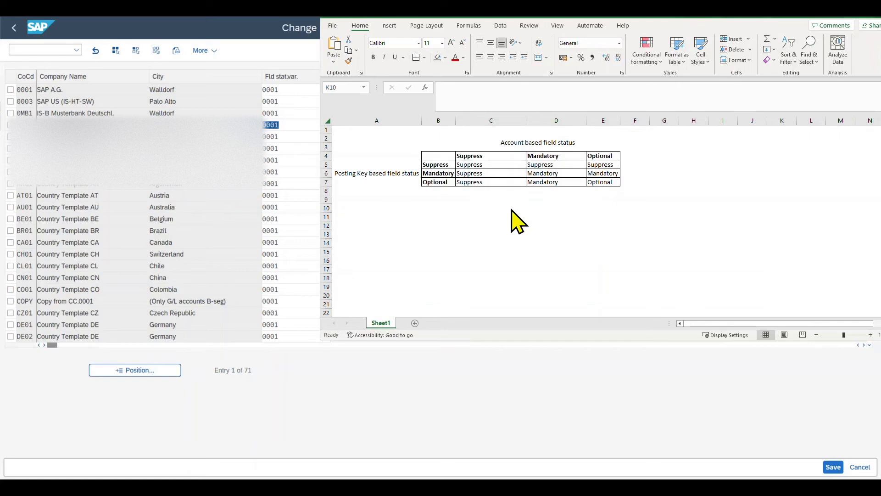
{"action": "mouse_move", "coordinate": [528, 215]}
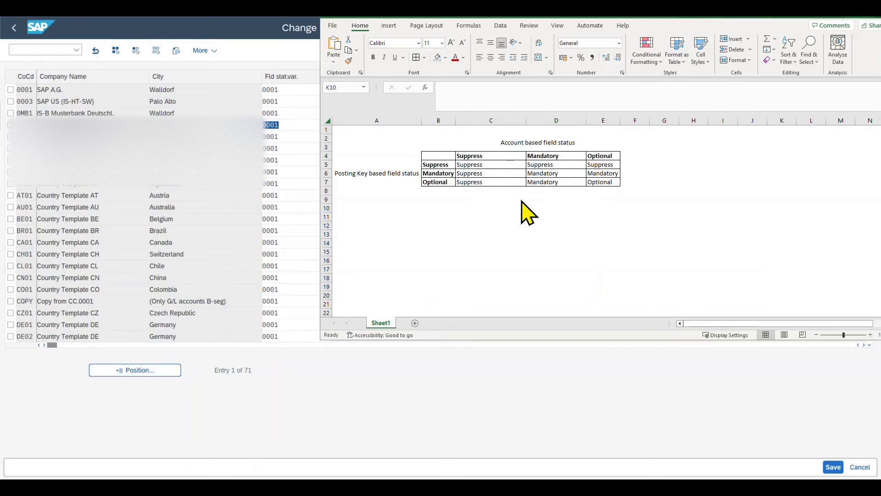
{"action": "mouse_move", "coordinate": [509, 188]}
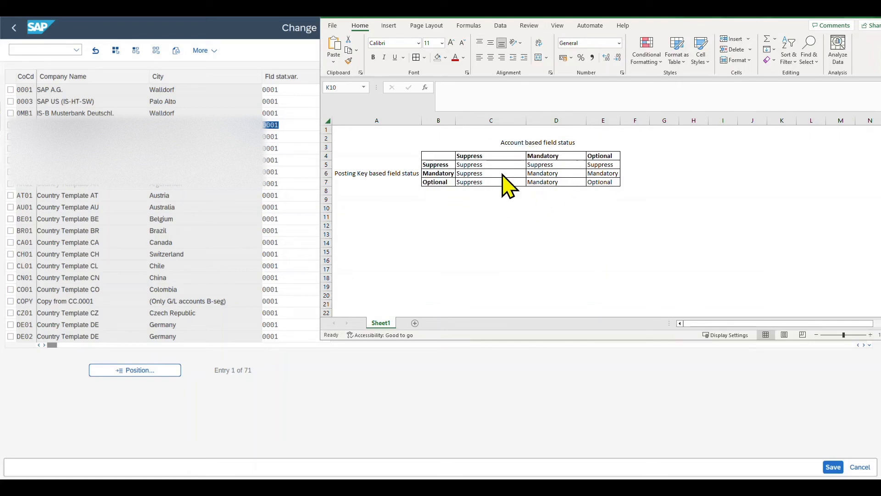
Step: Add a bold 'Header text' label in cell B10 below the matrix
{"action": "left_click", "coordinate": [438, 208]}
{"action": "type", "text": "Header text"}
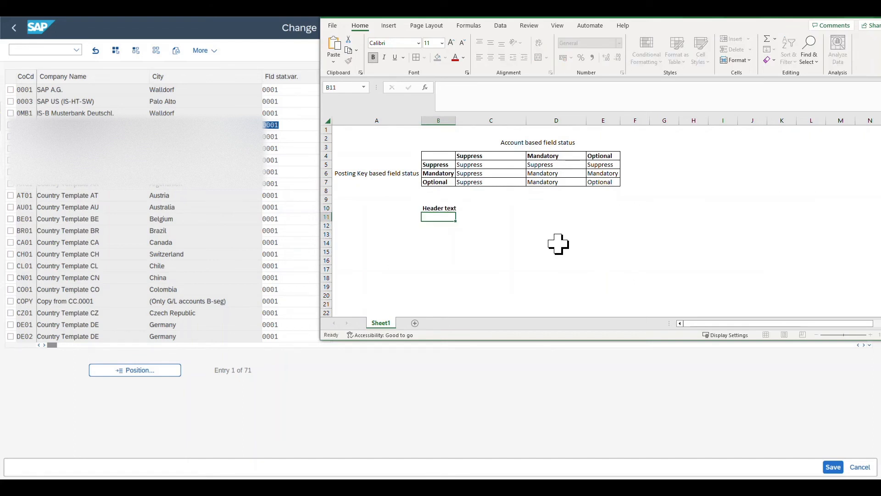
{"action": "left_click", "coordinate": [437, 208]}
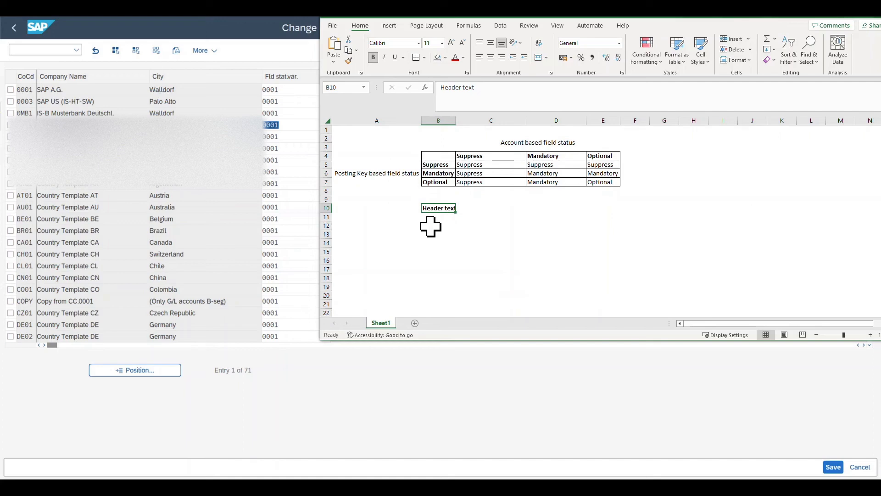
{"action": "mouse_move", "coordinate": [433, 207]}
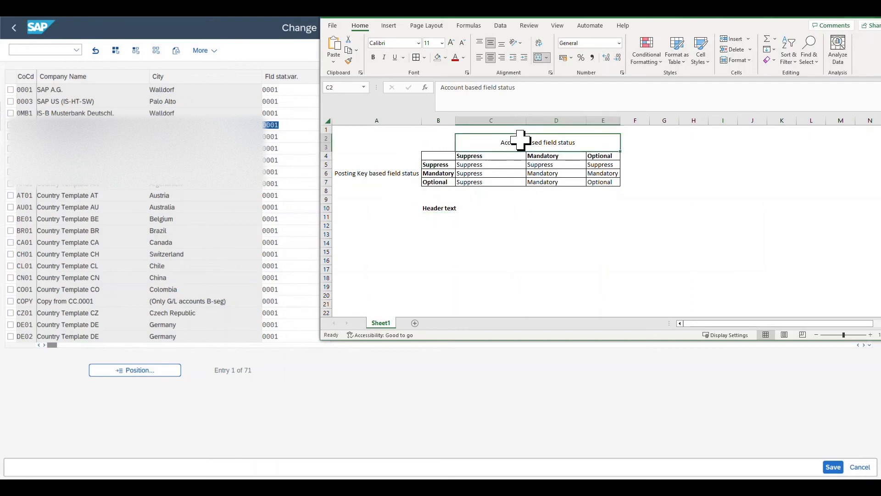
{"action": "left_click", "coordinate": [491, 234]}
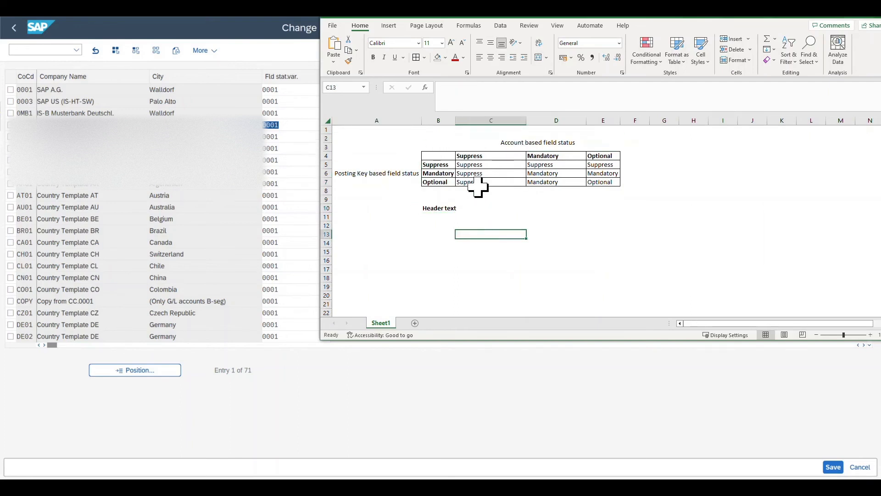
{"action": "mouse_move", "coordinate": [471, 208]}
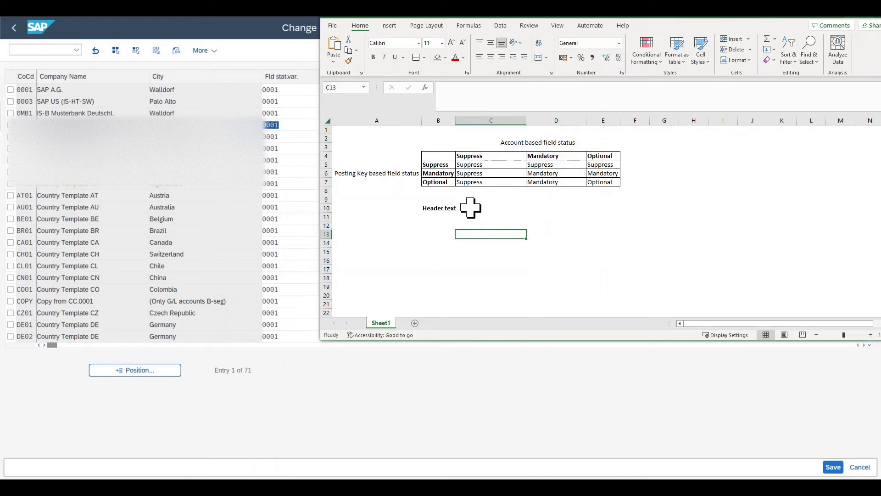
Step: Review the Suppress and Mandatory matrix headings and their Suppress result cells
{"action": "left_click", "coordinate": [438, 164]}
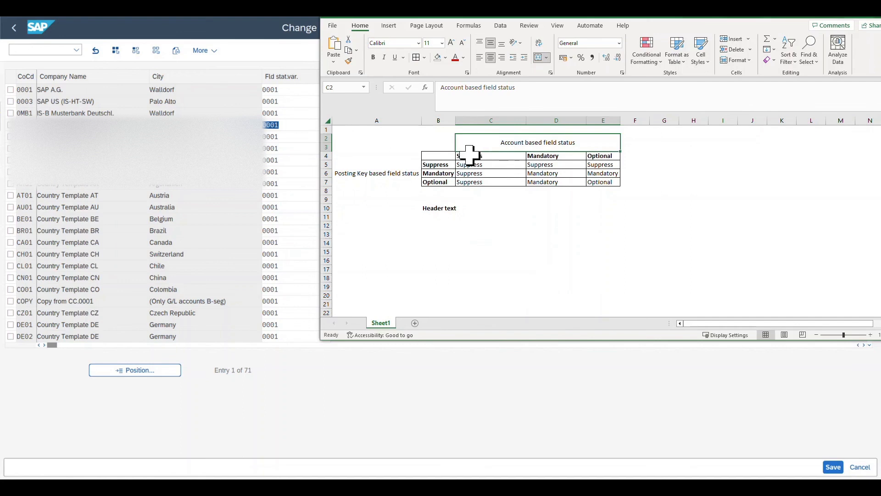
{"action": "left_click", "coordinate": [468, 155]}
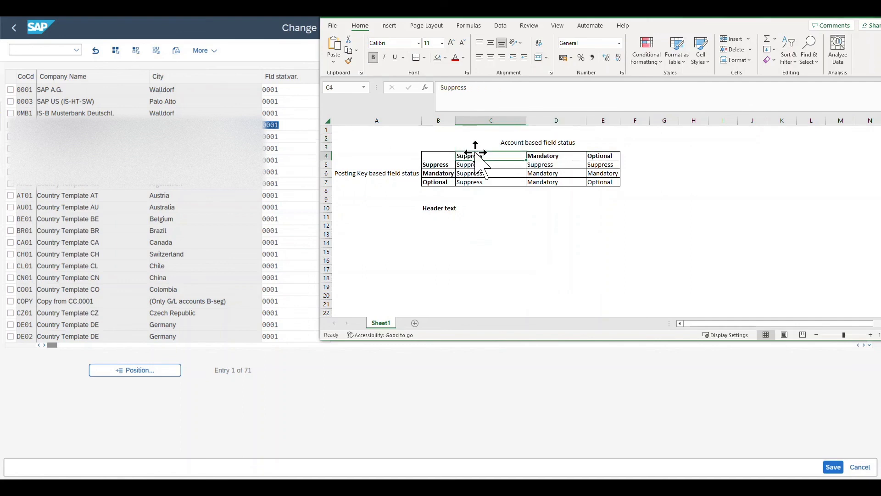
{"action": "left_click", "coordinate": [491, 164]}
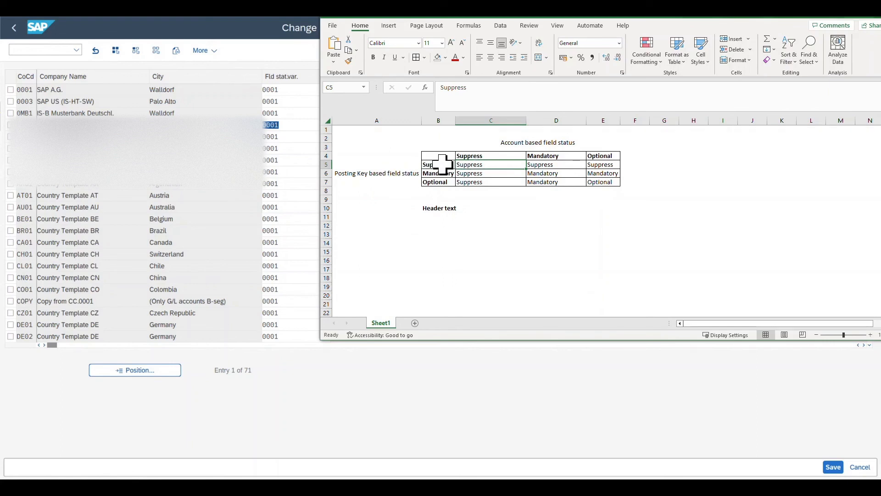
{"action": "left_click", "coordinate": [437, 165]}
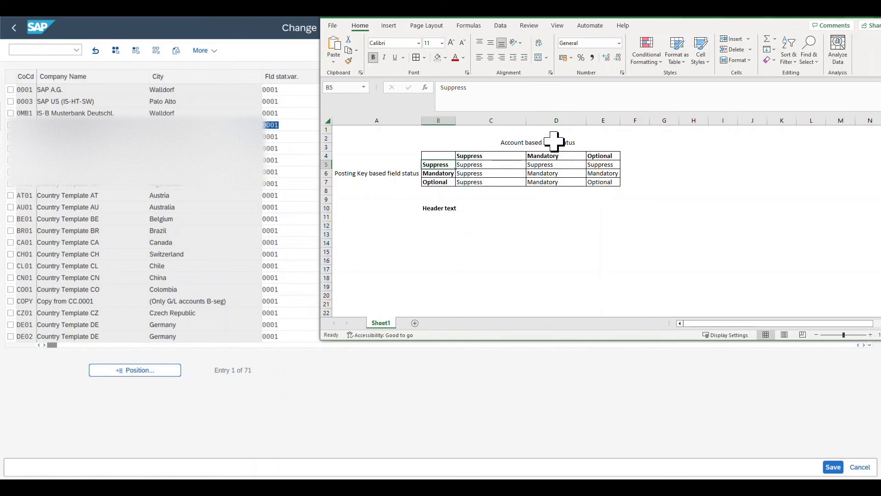
{"action": "left_click", "coordinate": [556, 156]}
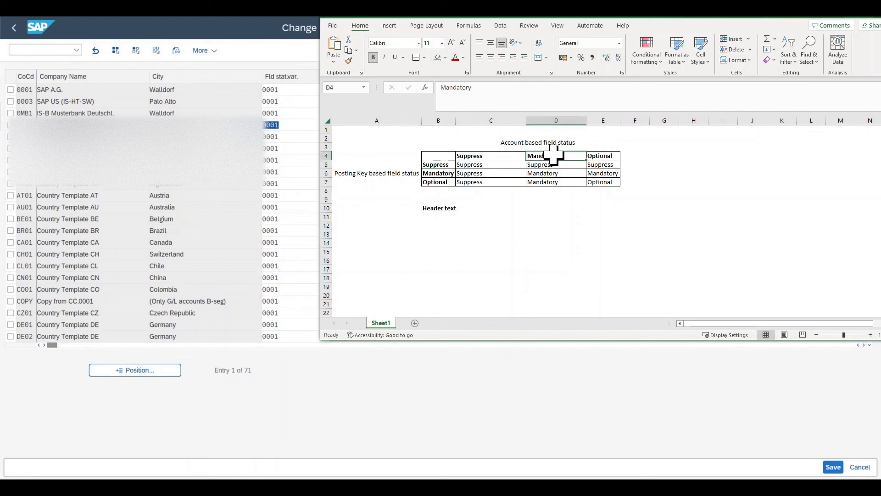
{"action": "left_click", "coordinate": [556, 164]}
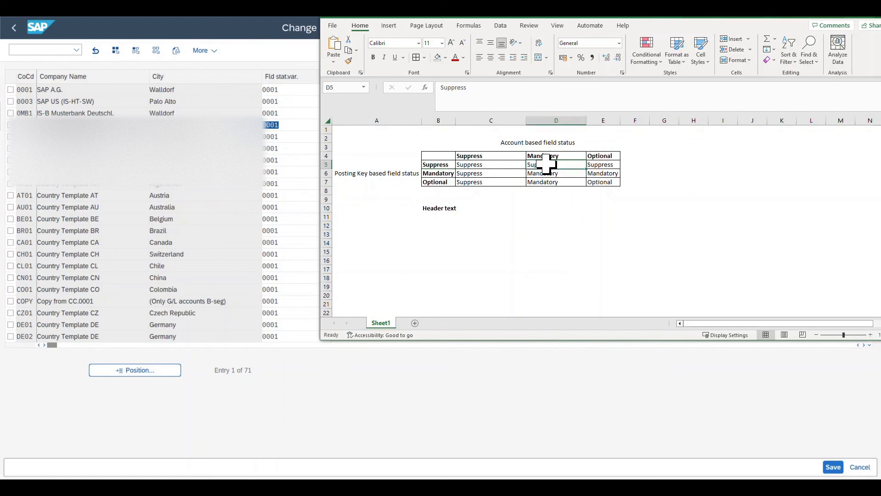
Step: Enter the note 'Suppressed > Mandatory > Optional' in cell B13
{"action": "left_click", "coordinate": [438, 234]}
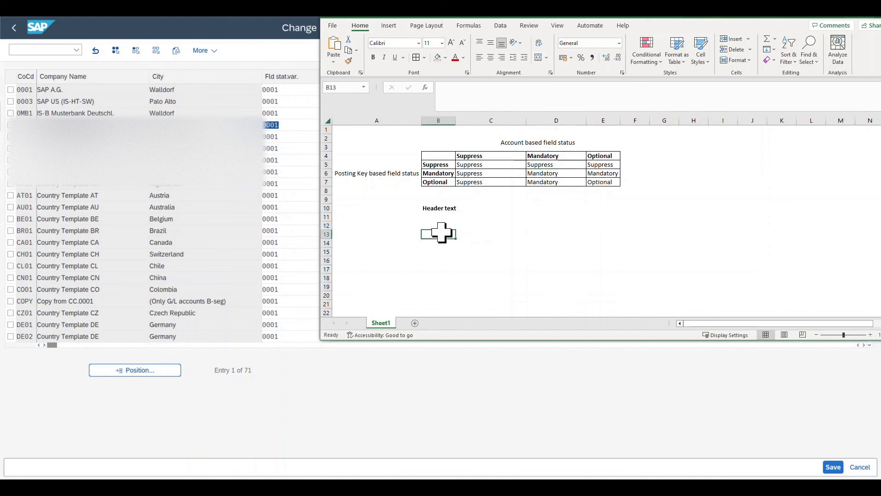
{"action": "type", "text": "Suppressed > M"}
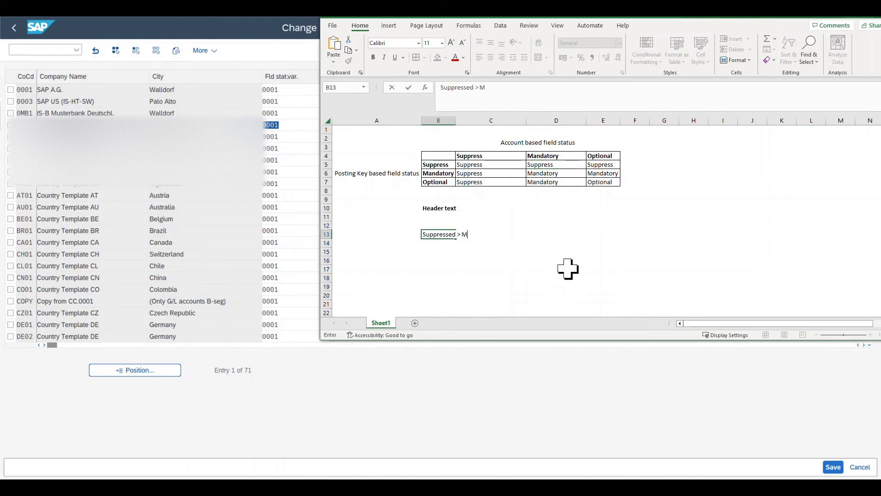
{"action": "type", "text": "andatory > Opt"}
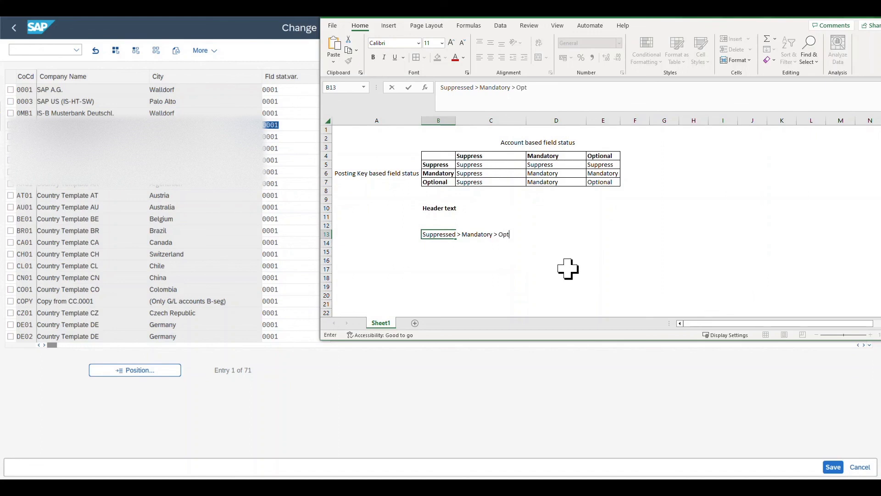
{"action": "key", "text": "Return"}
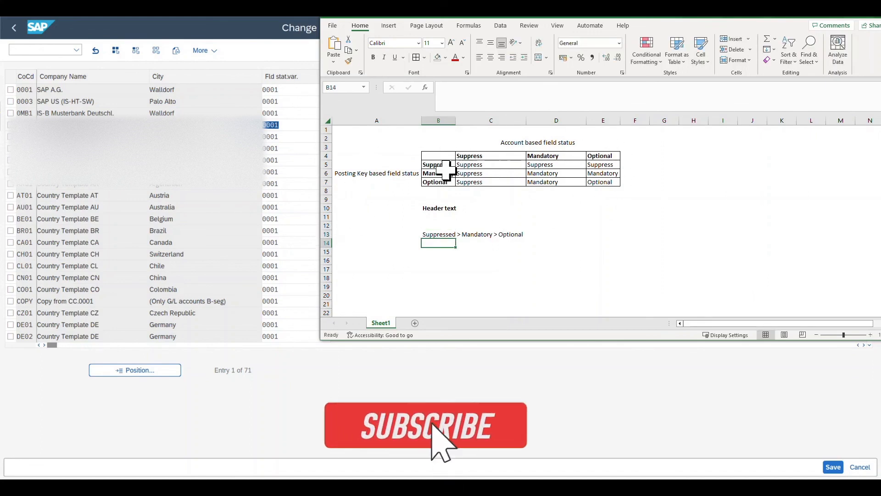
{"action": "left_click", "coordinate": [425, 425]}
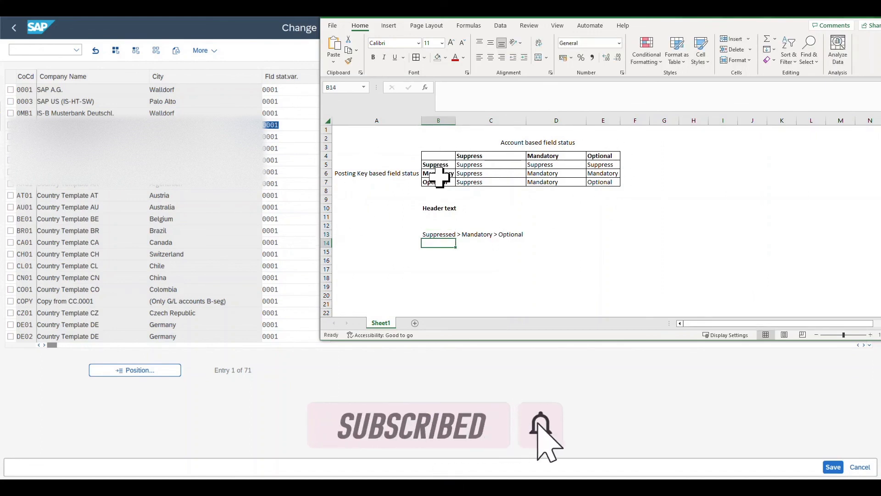